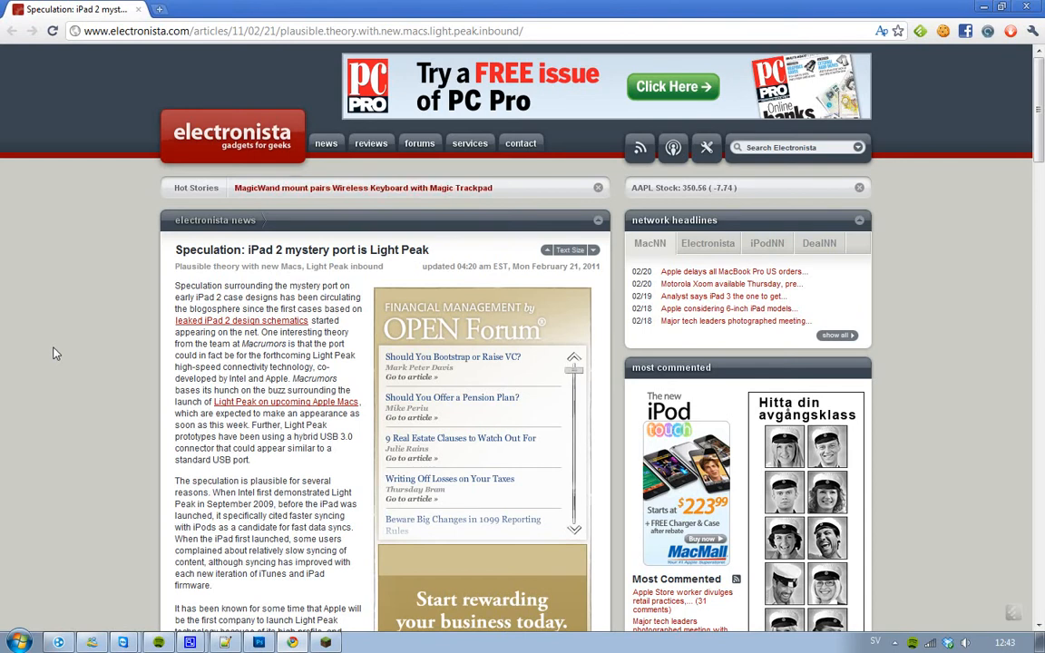
scroll(down, 3)
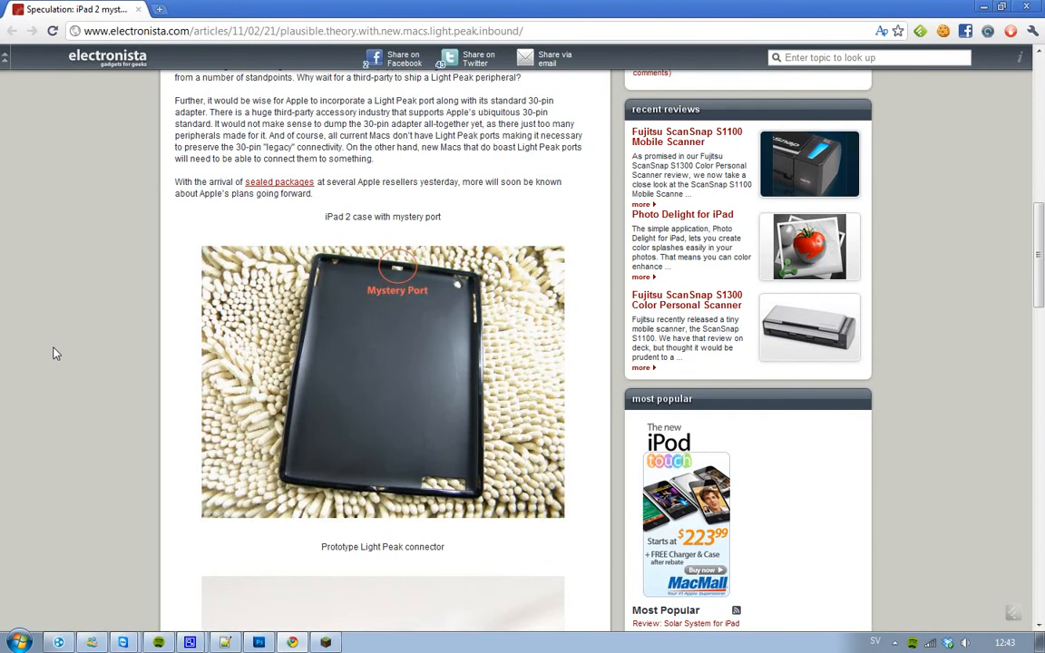
mouse_move(395, 272)
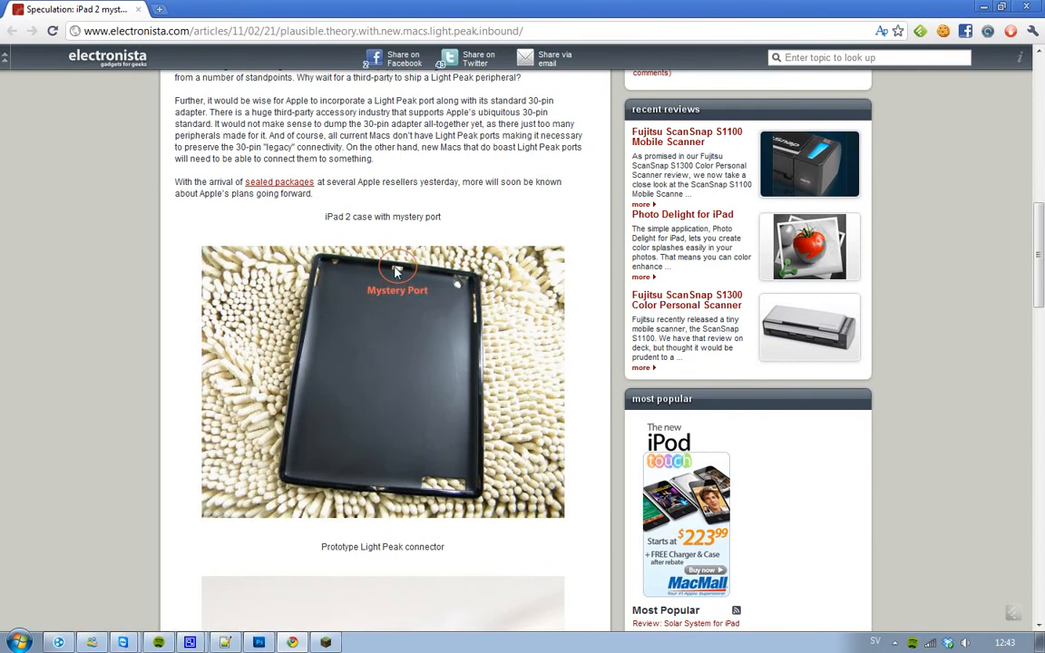
mouse_move(395, 272)
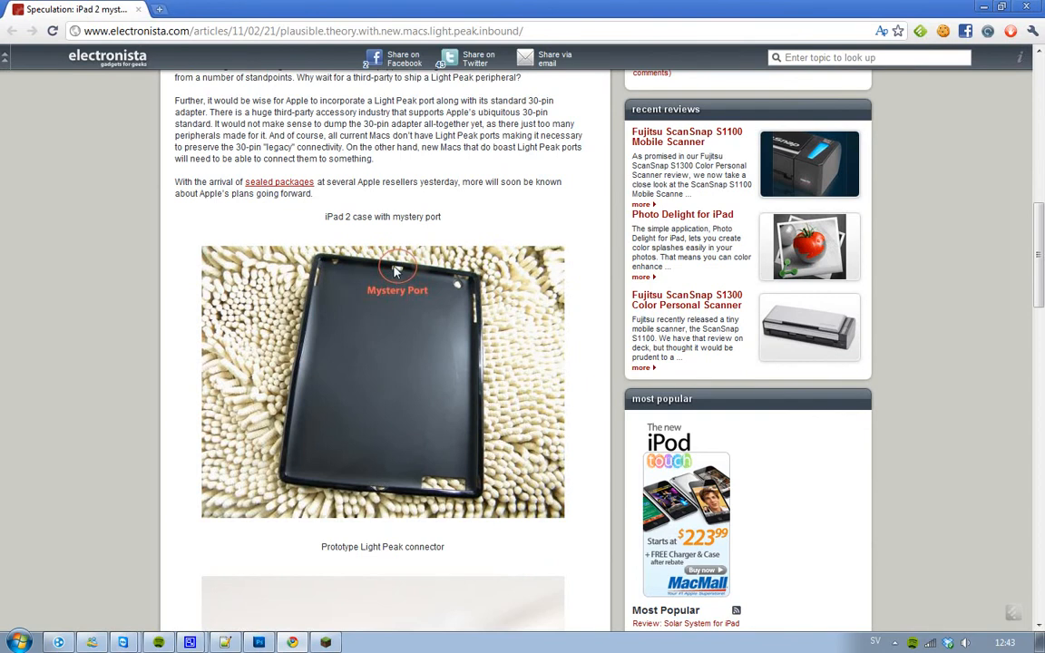
mouse_move(432, 327)
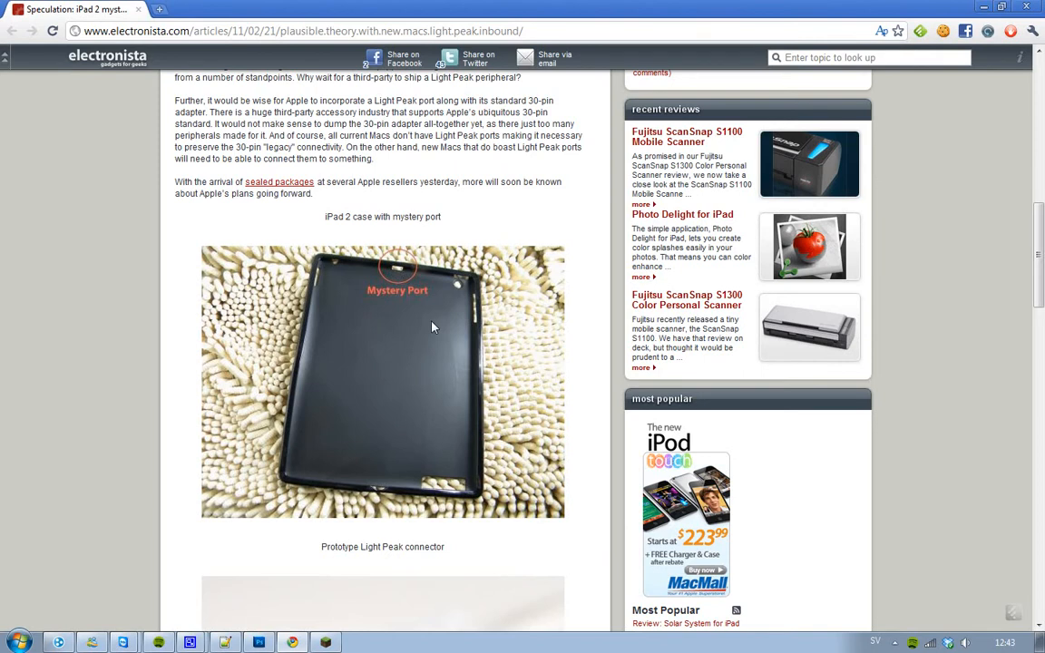
scroll(down, 3)
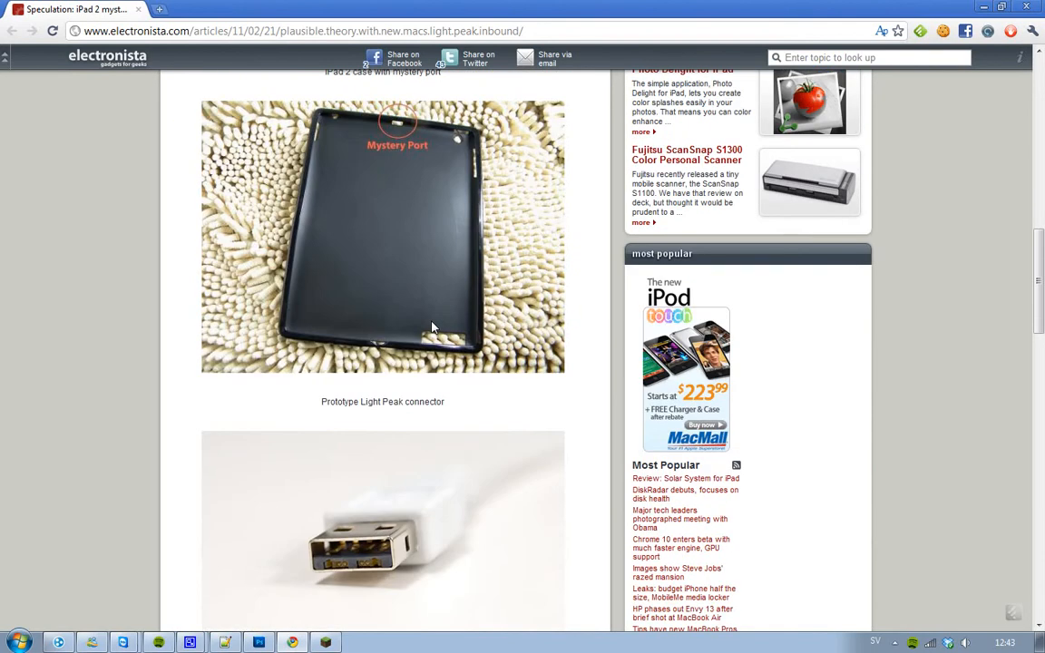
mouse_move(458, 536)
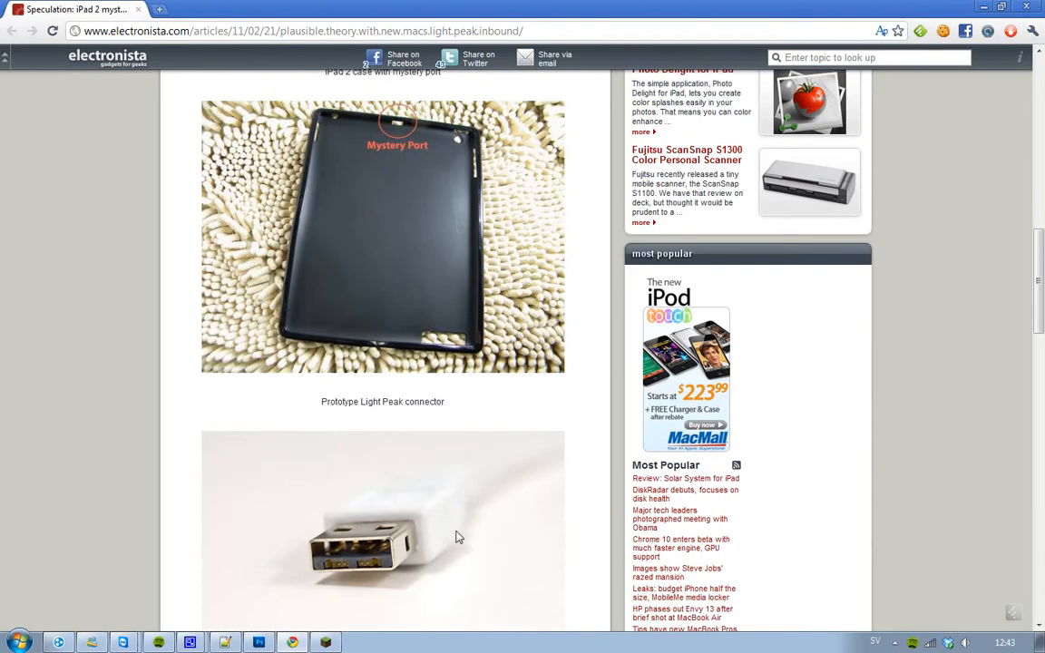
mouse_move(394, 566)
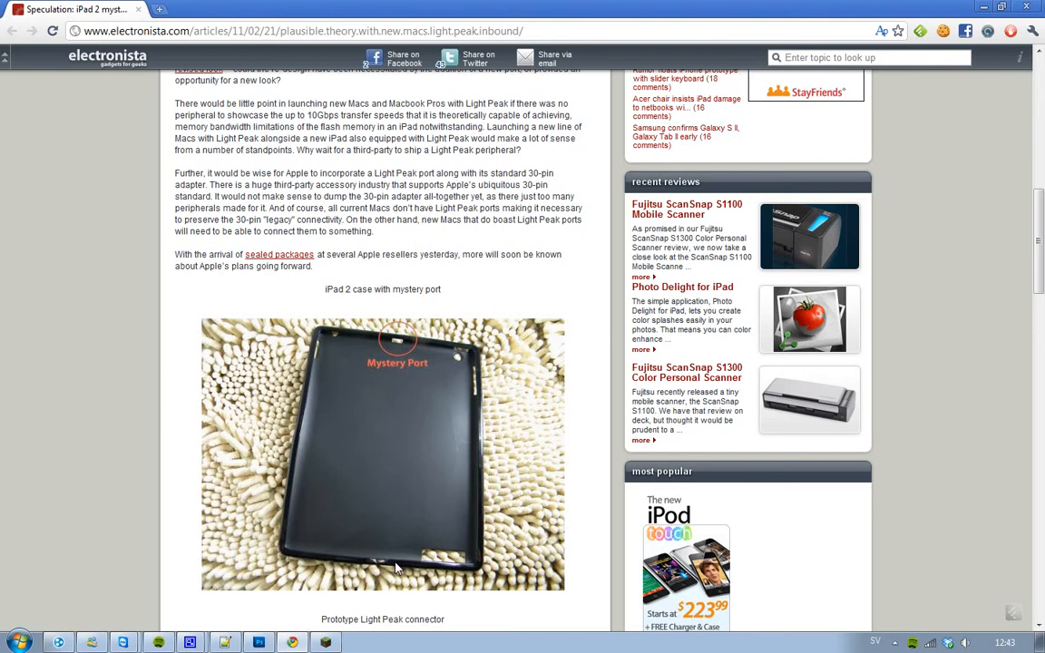
scroll(down, 3)
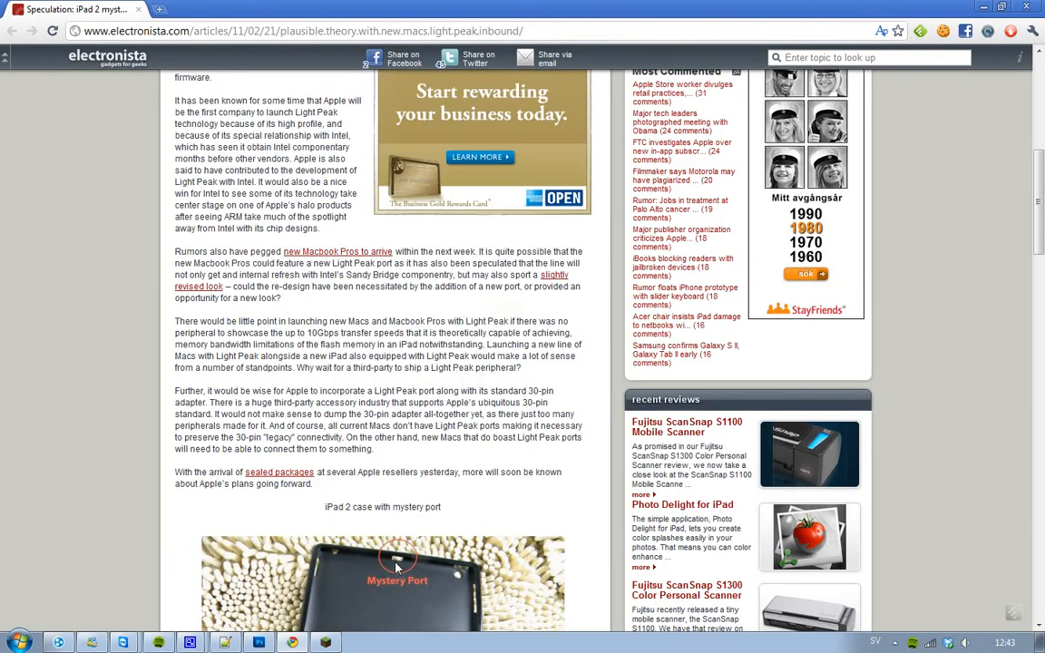
scroll(down, 3)
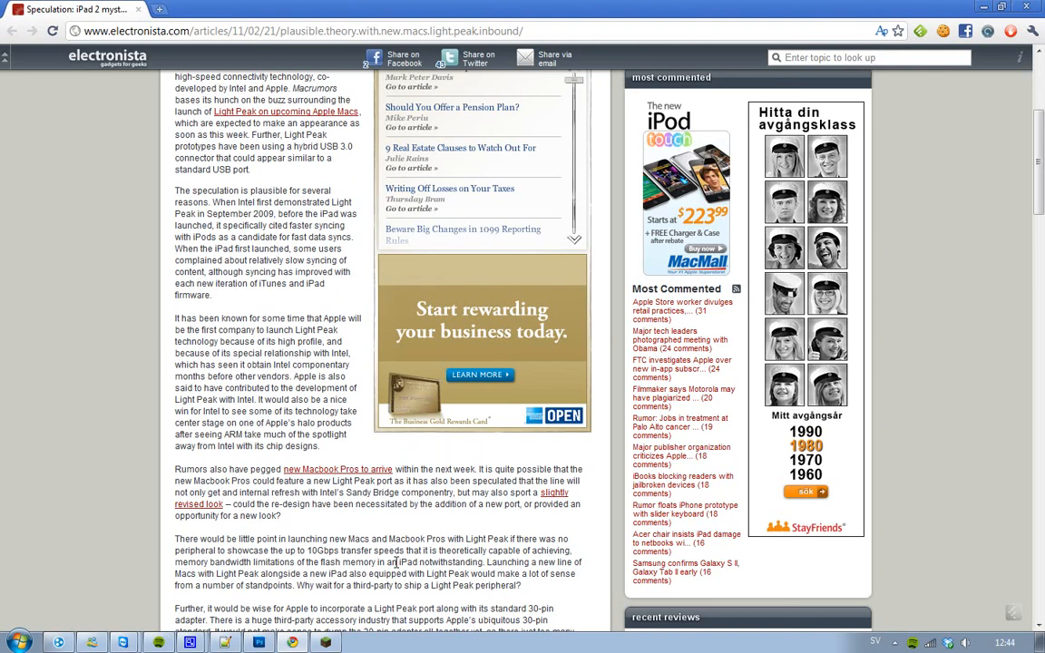
scroll(down, 3)
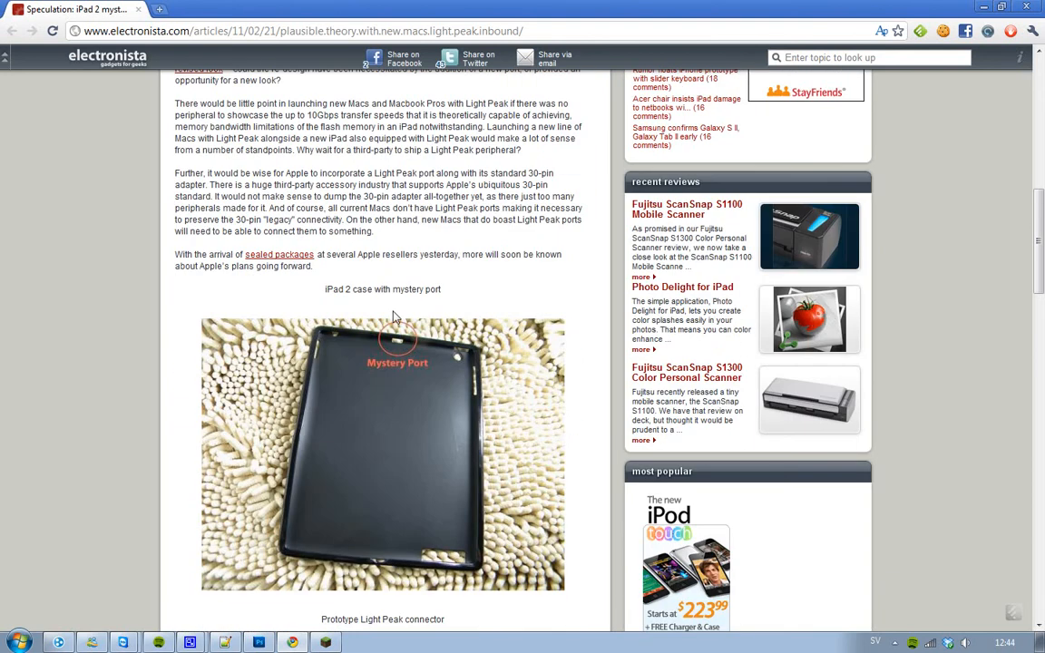
mouse_move(273, 461)
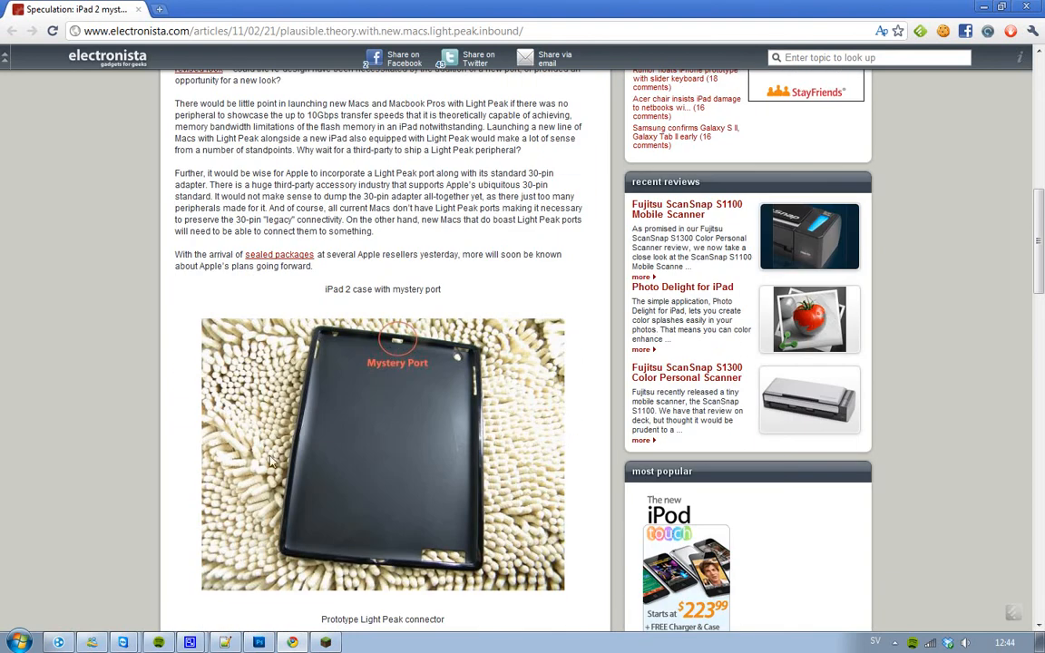
scroll(down, 3)
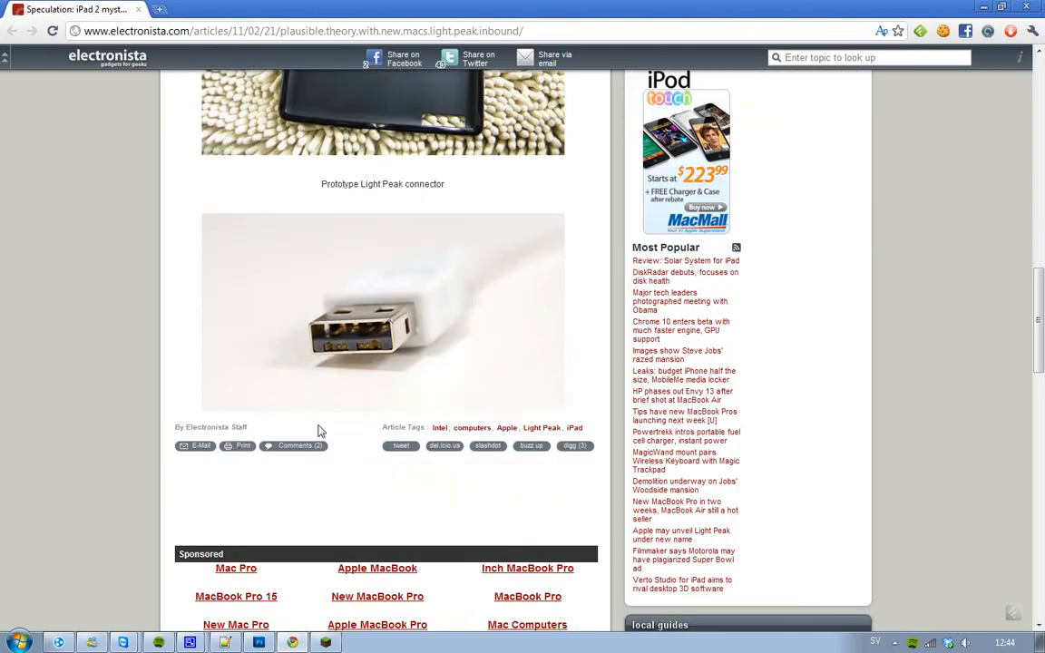